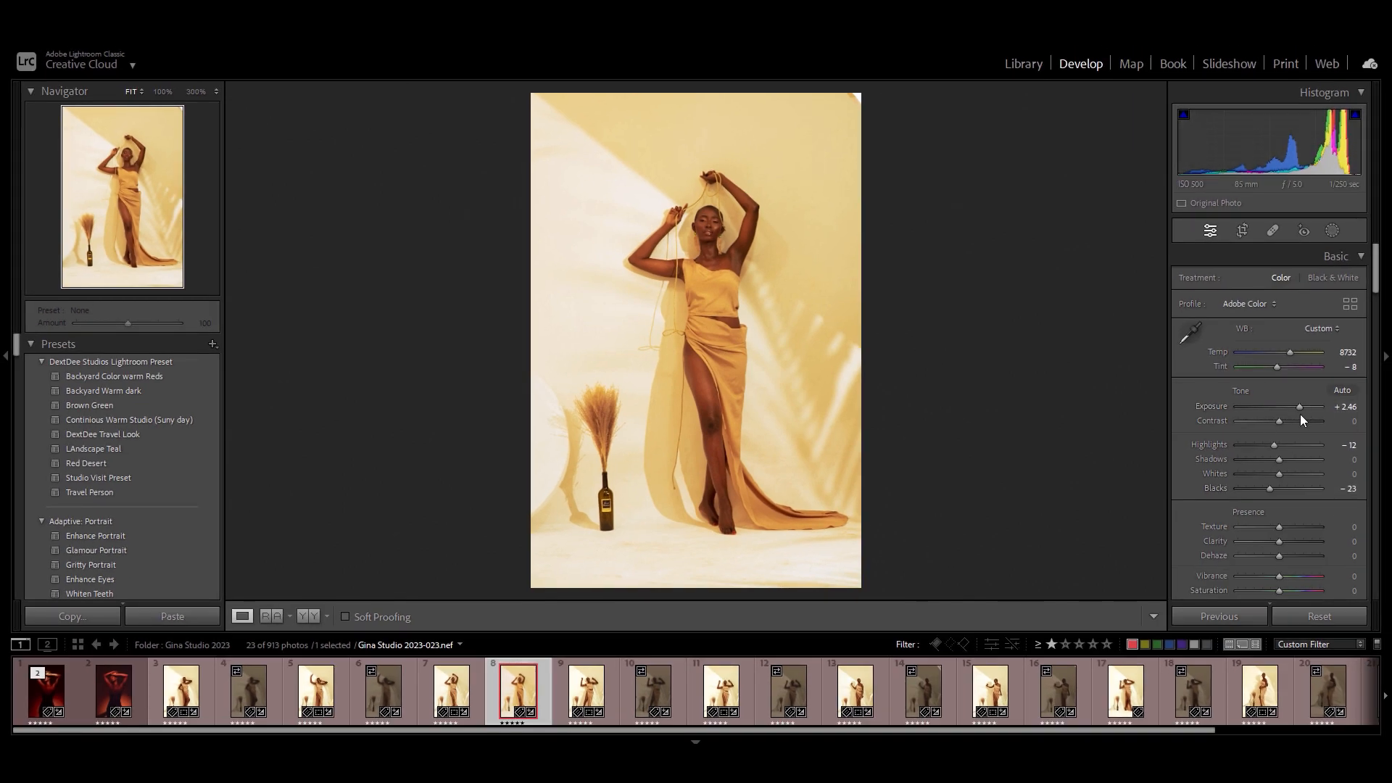
- Drag the Exposure slider from +2.46 down to 0.00
drag(1298, 406, 1278, 406)
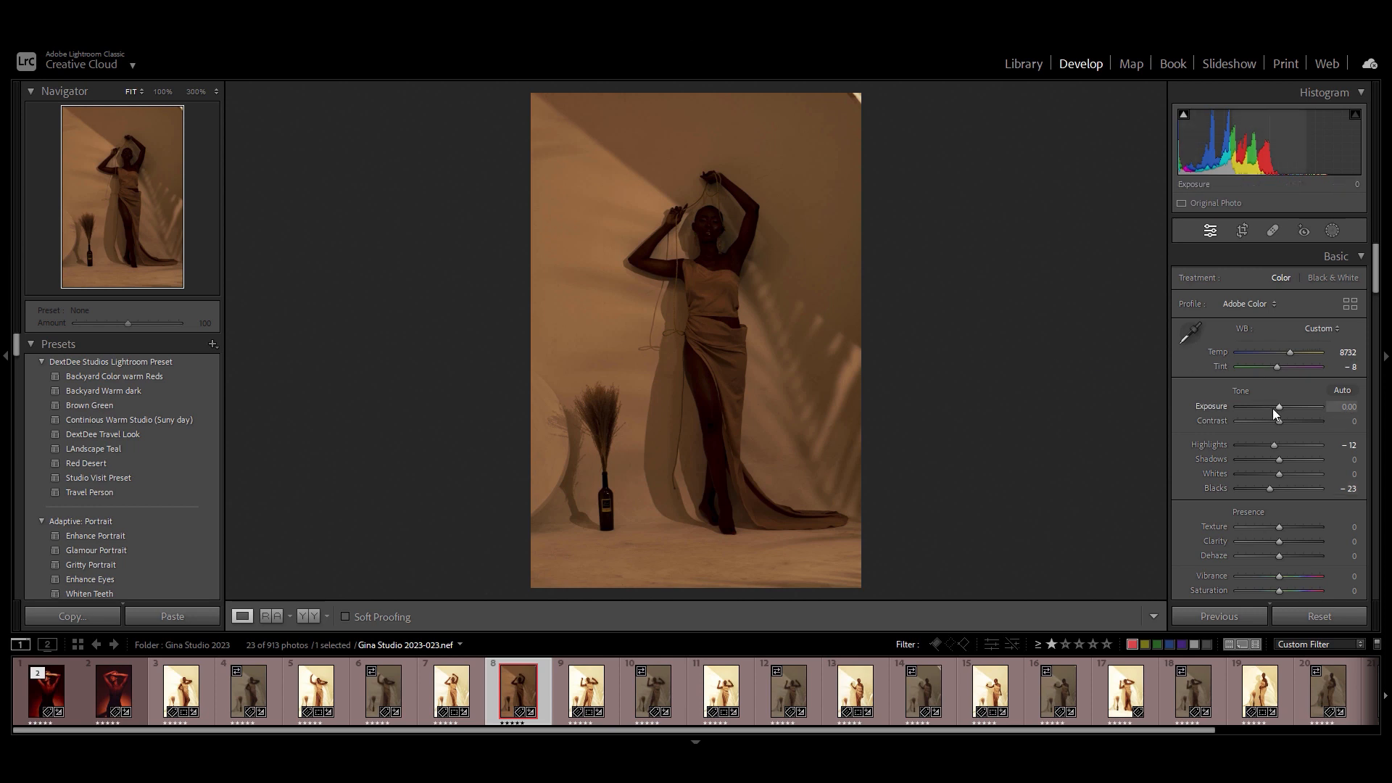
- Undo the exposure reset to bring back the bright, golden-graded portrait
key(ctrl+z)
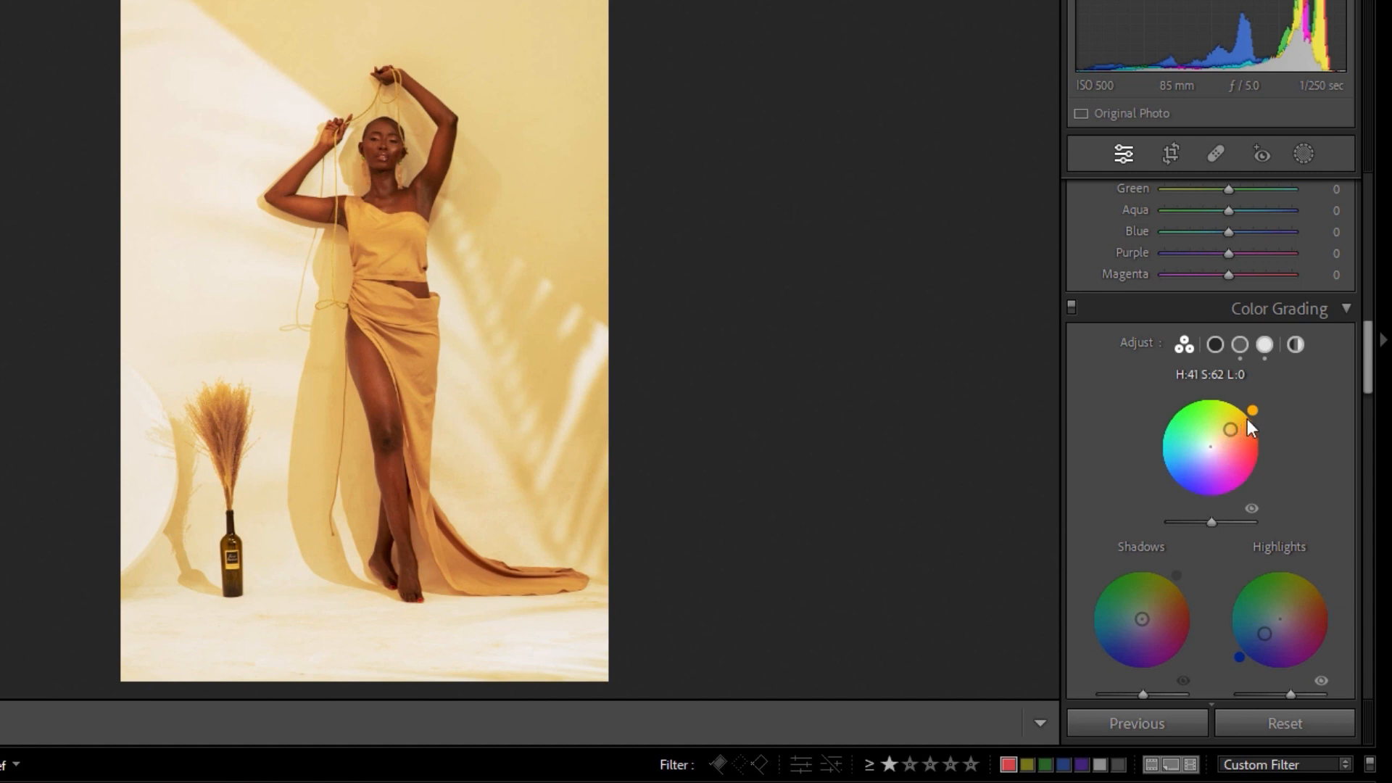
mouse_move(1249, 432)
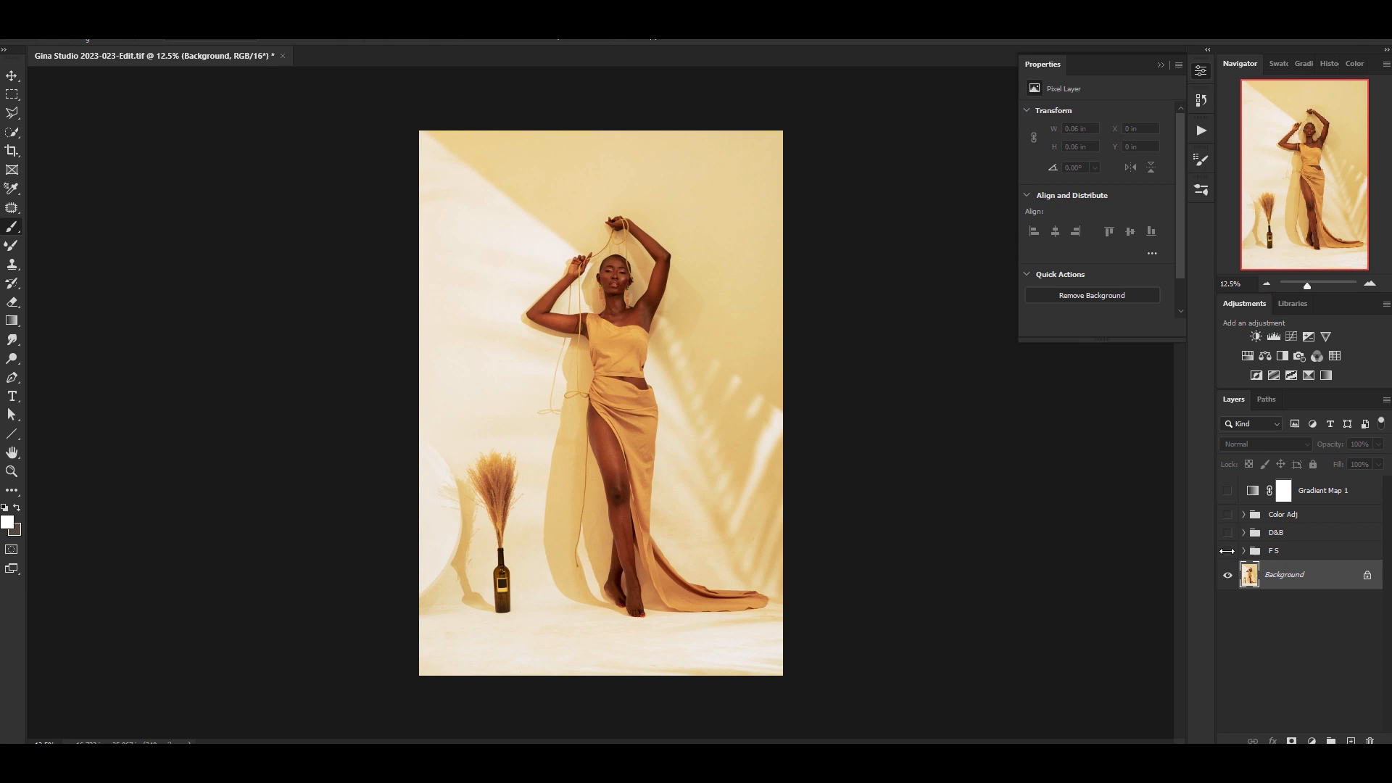
mouse_move(1227, 551)
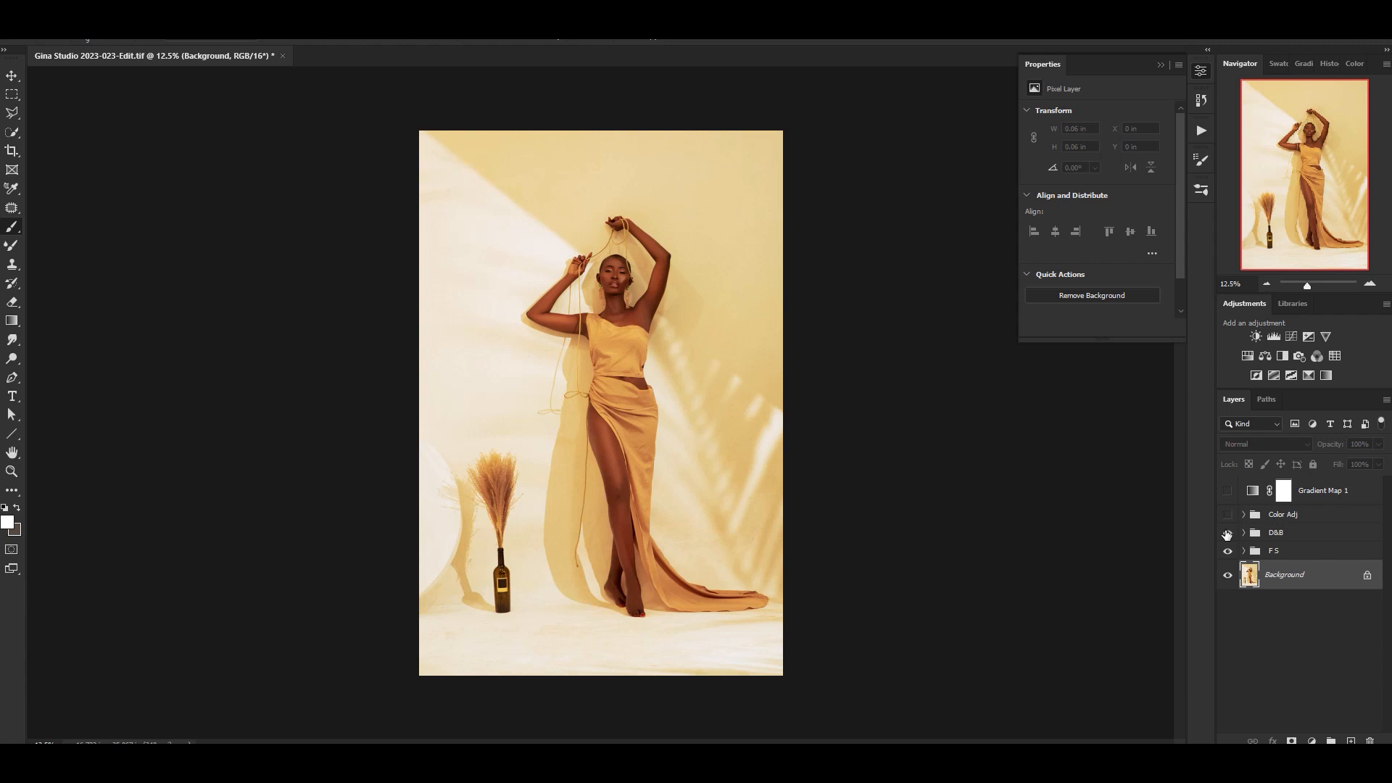
- Make the Color Adj layer group visible
click(1228, 514)
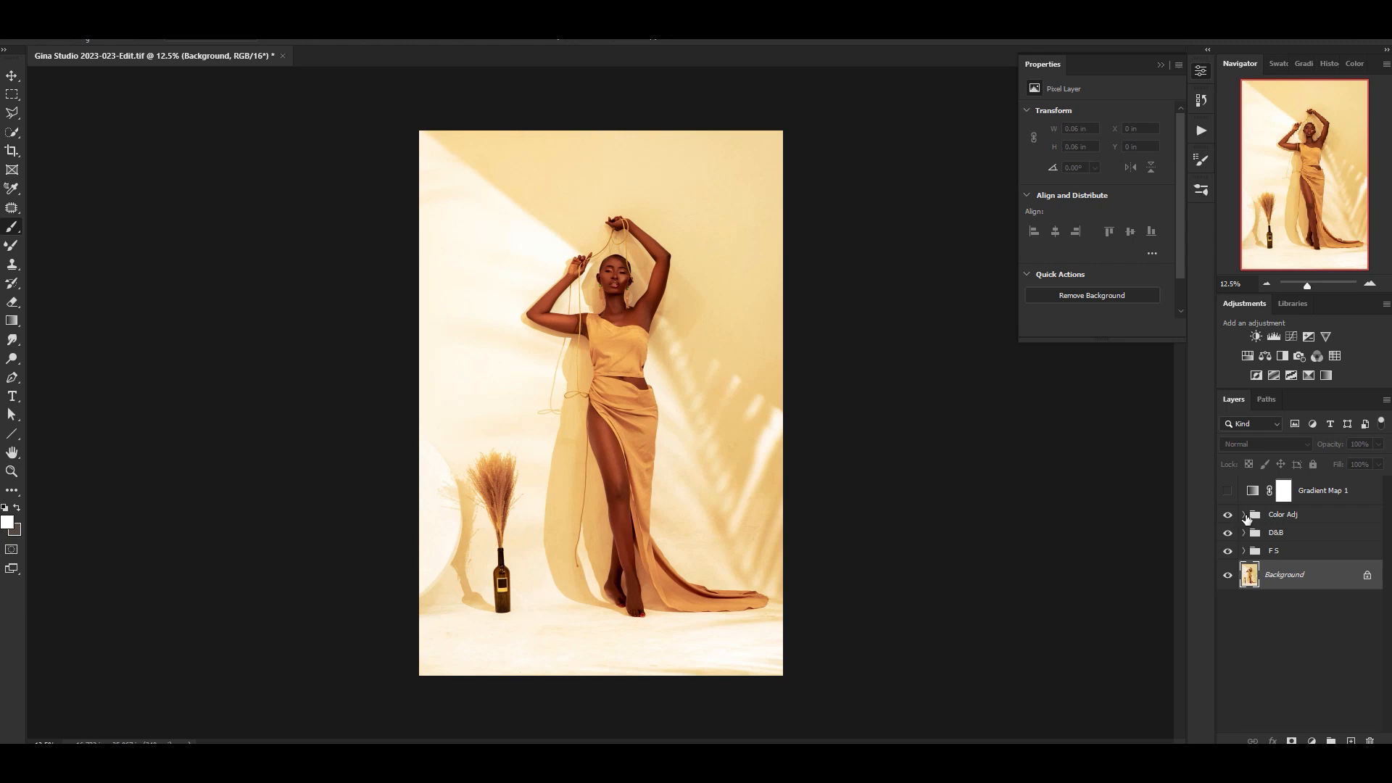
- Expand the Color Adj group to reveal its Curves, Levels and Hue/Saturation layers
click(1243, 514)
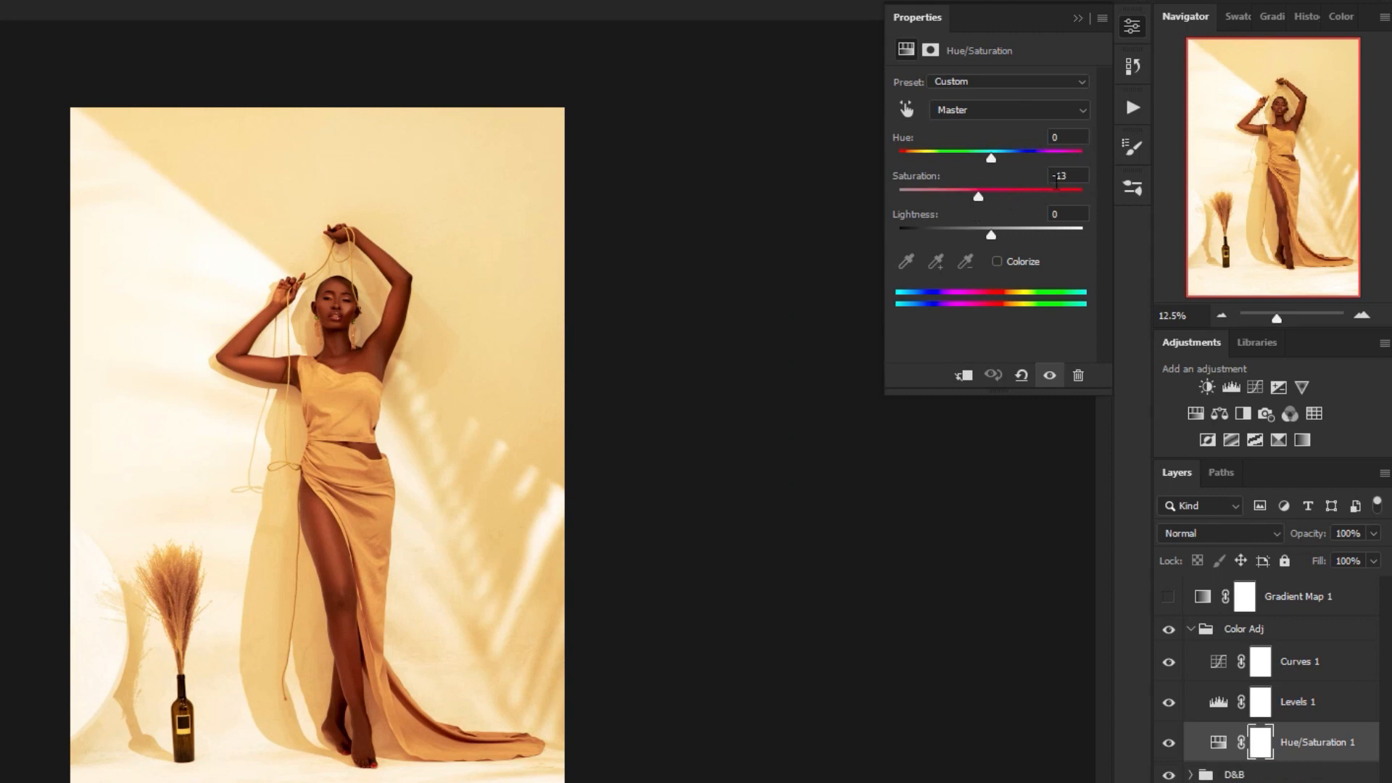
mouse_move(1214, 702)
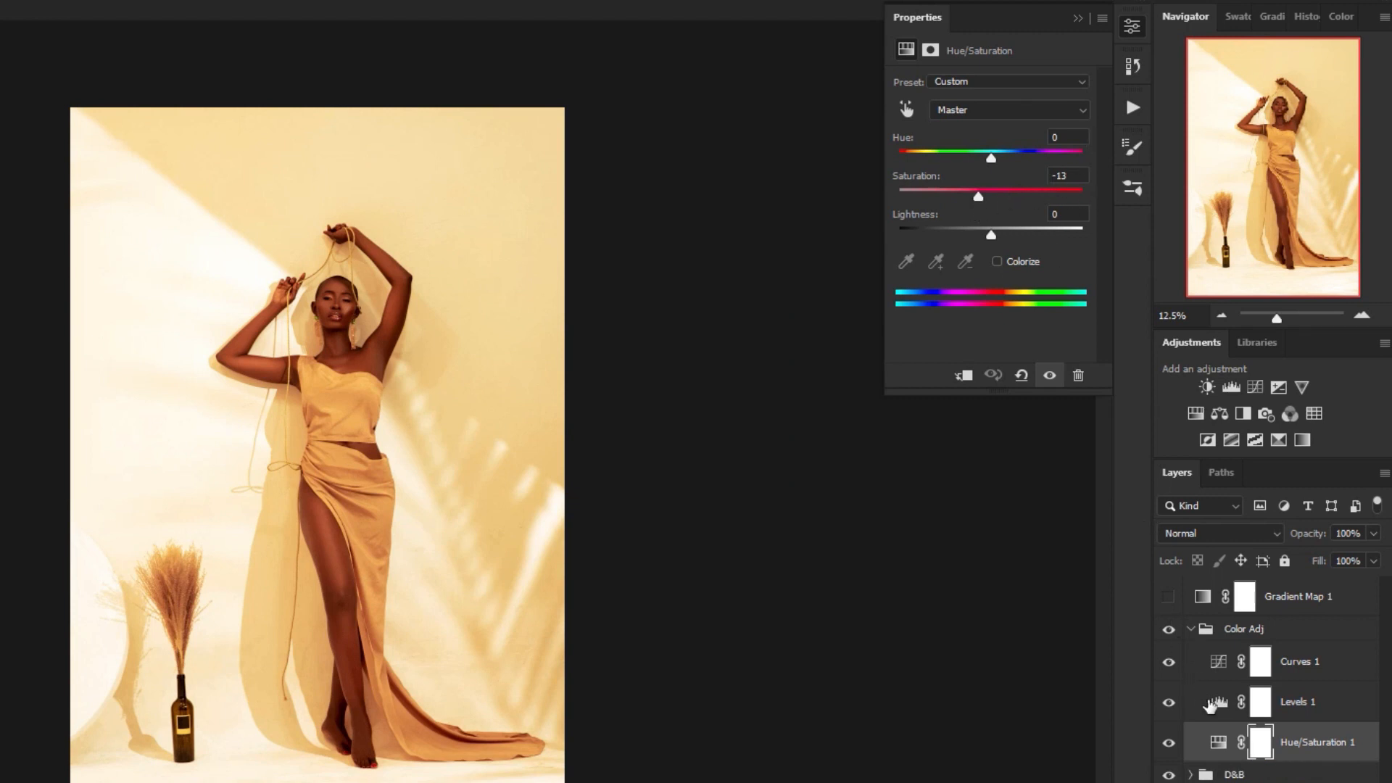
mouse_move(1212, 703)
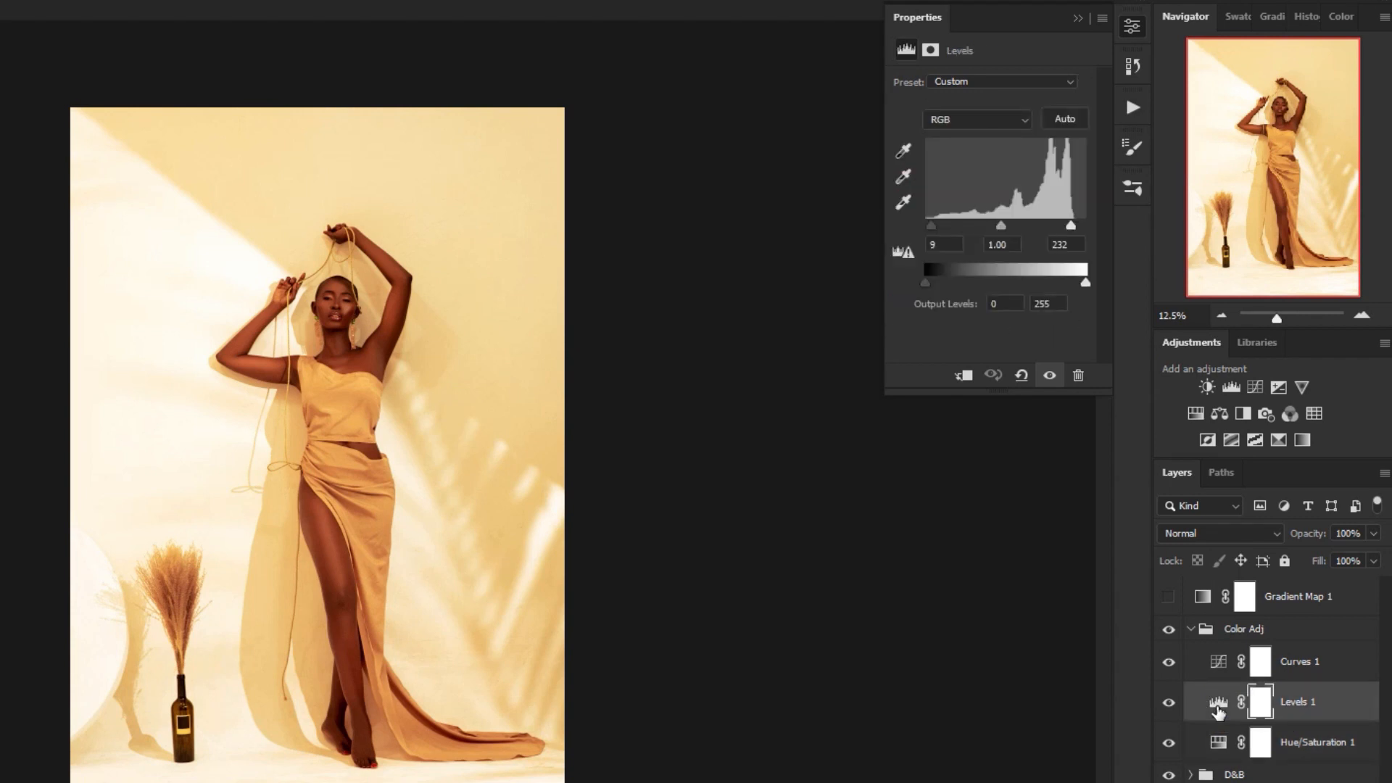
mouse_move(1072, 196)
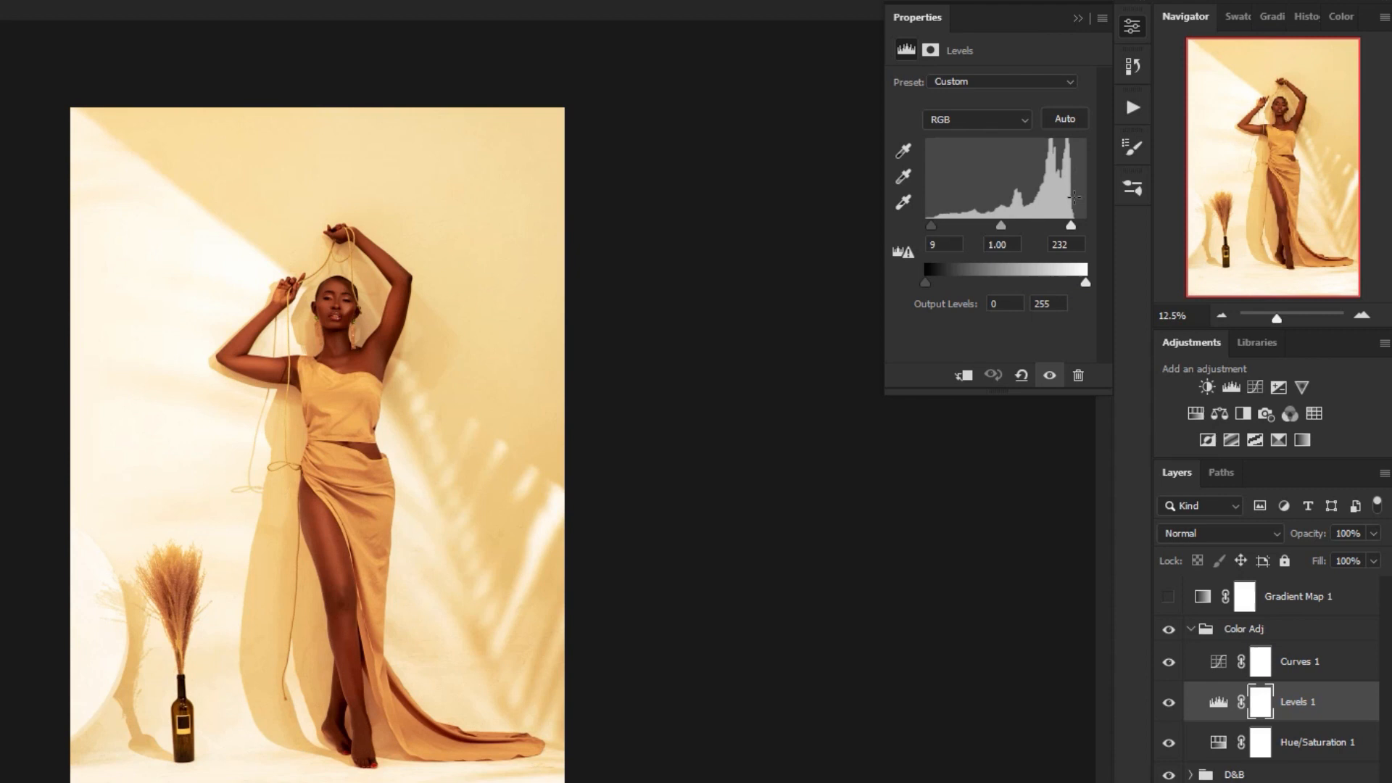
mouse_move(1084, 236)
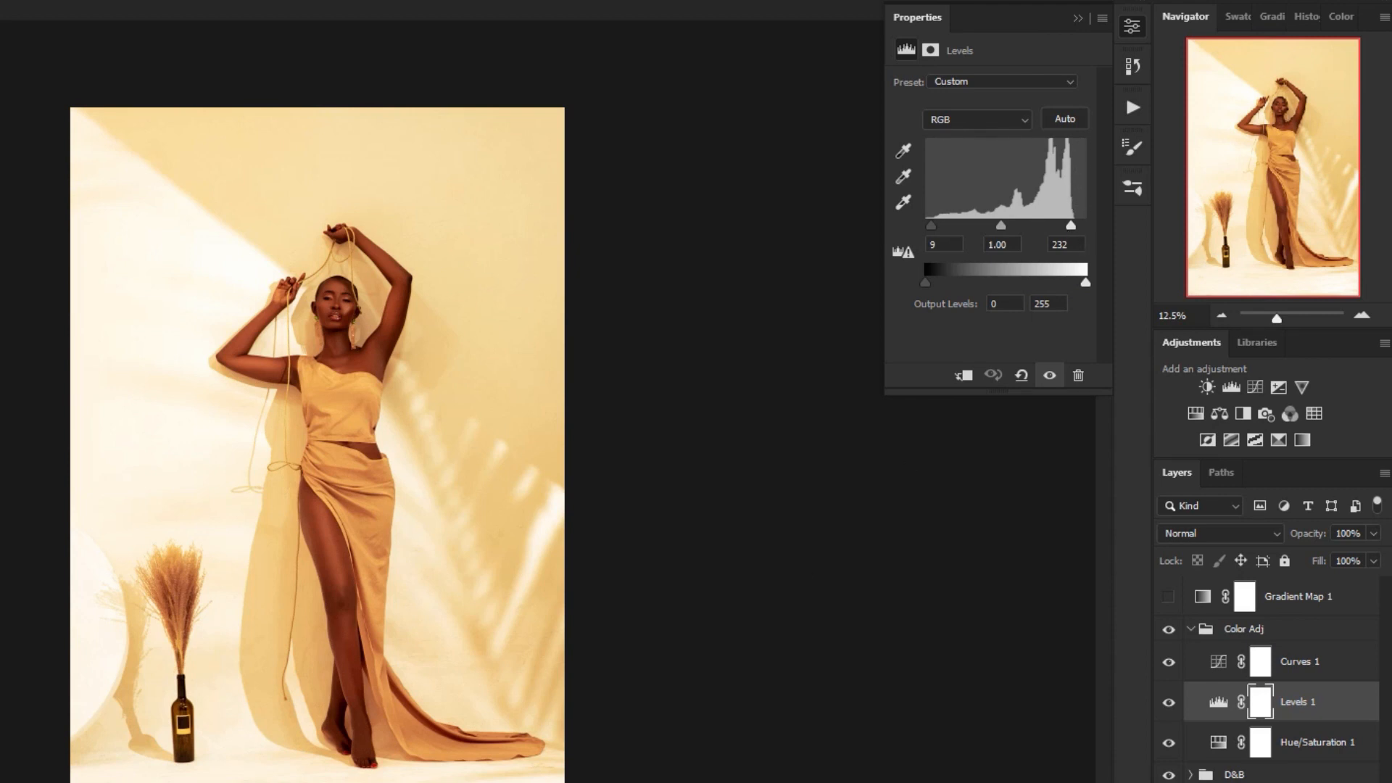
mouse_move(844, 327)
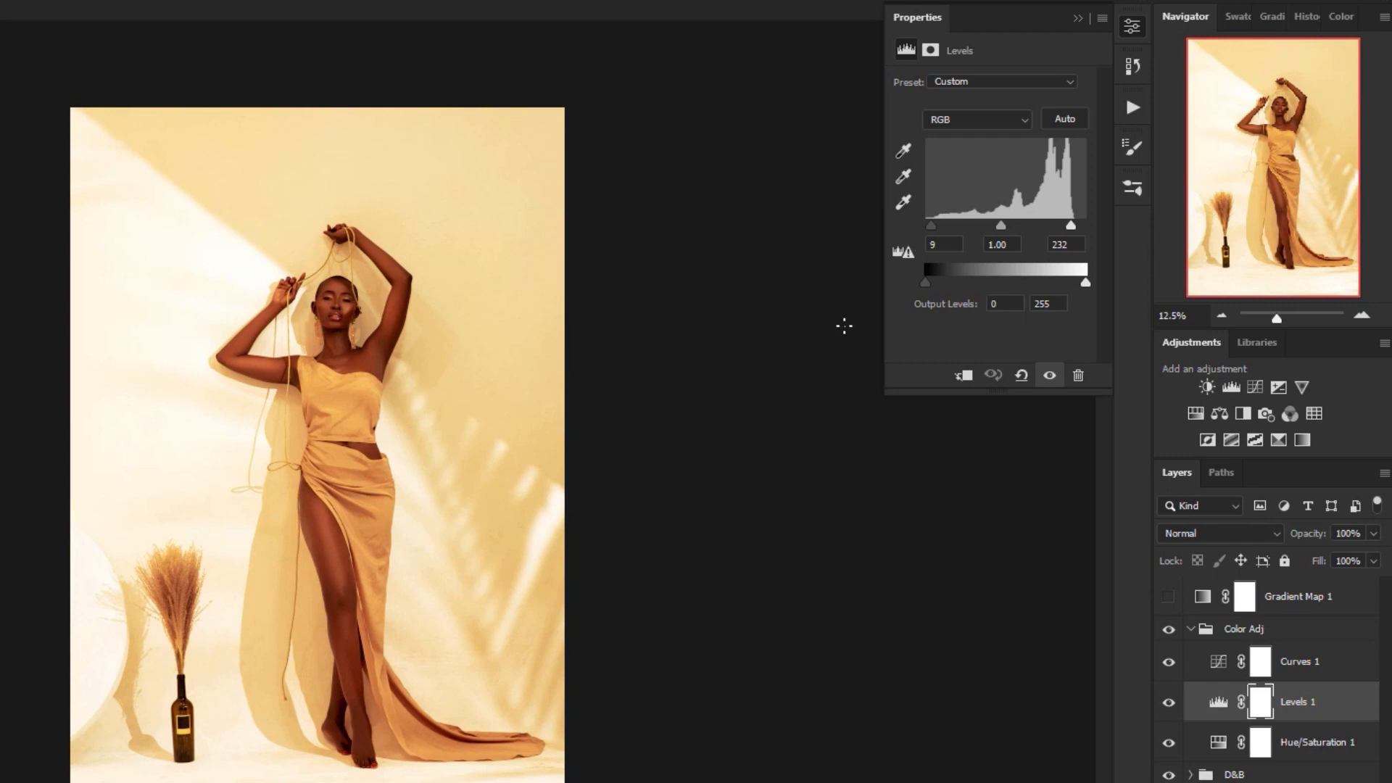
mouse_move(941, 236)
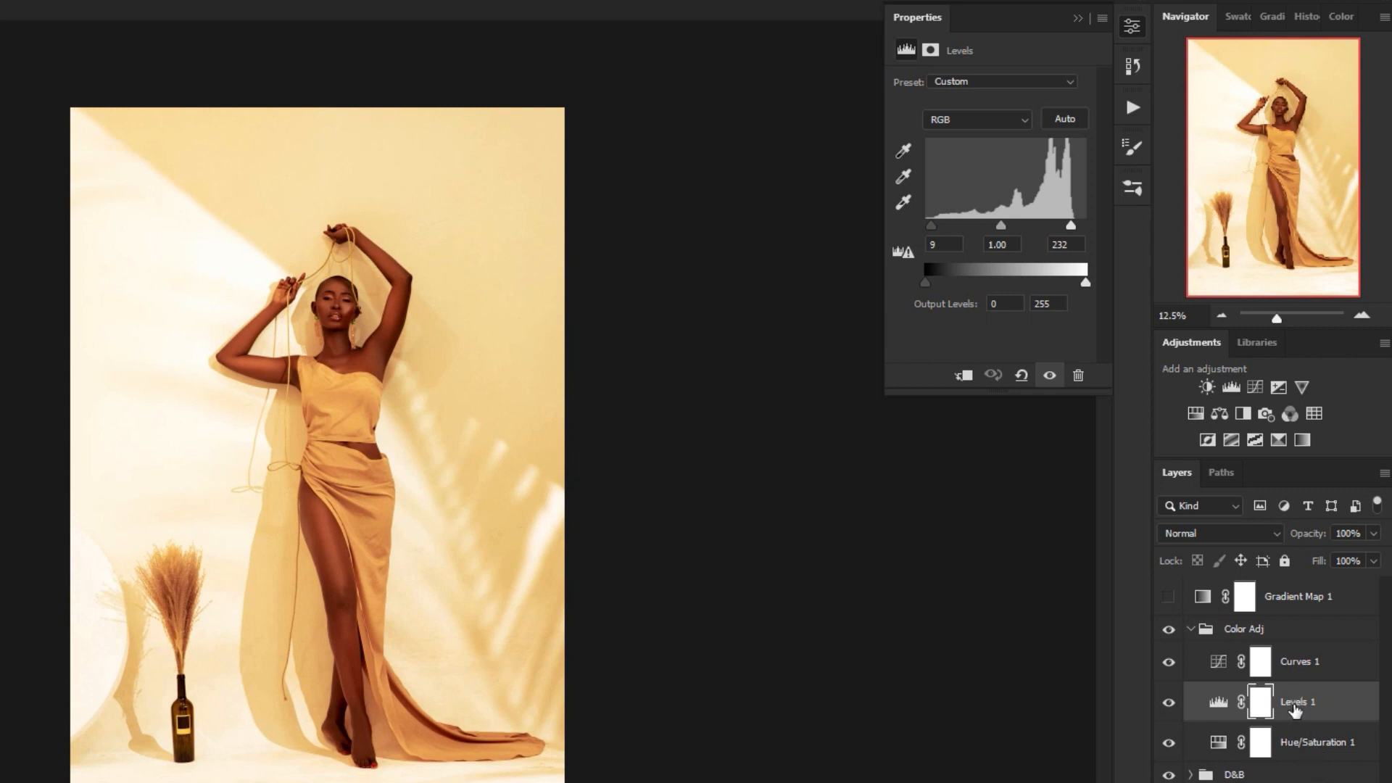
mouse_move(1296, 708)
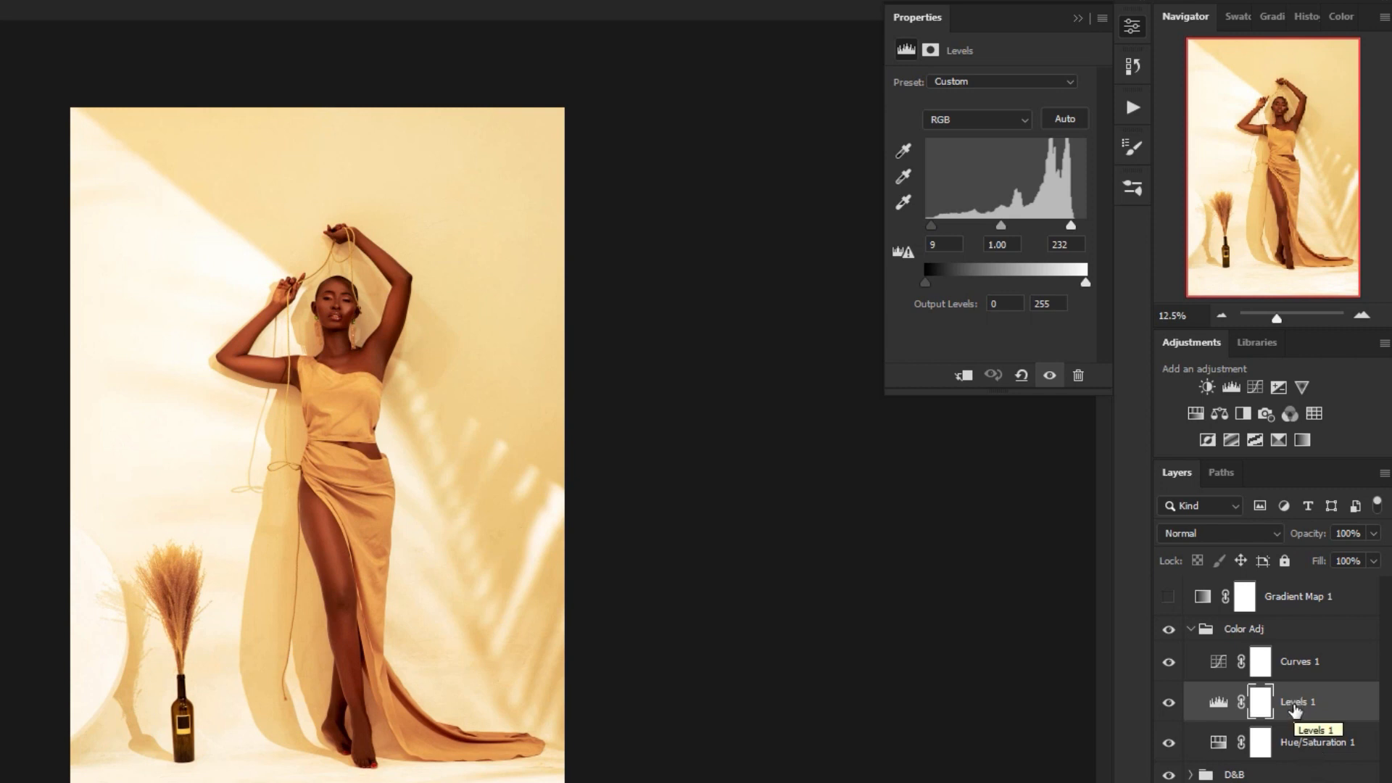
- Show the Curves 1 properties, then open the Gradient Map's Brown and Teal gradient
click(1168, 662)
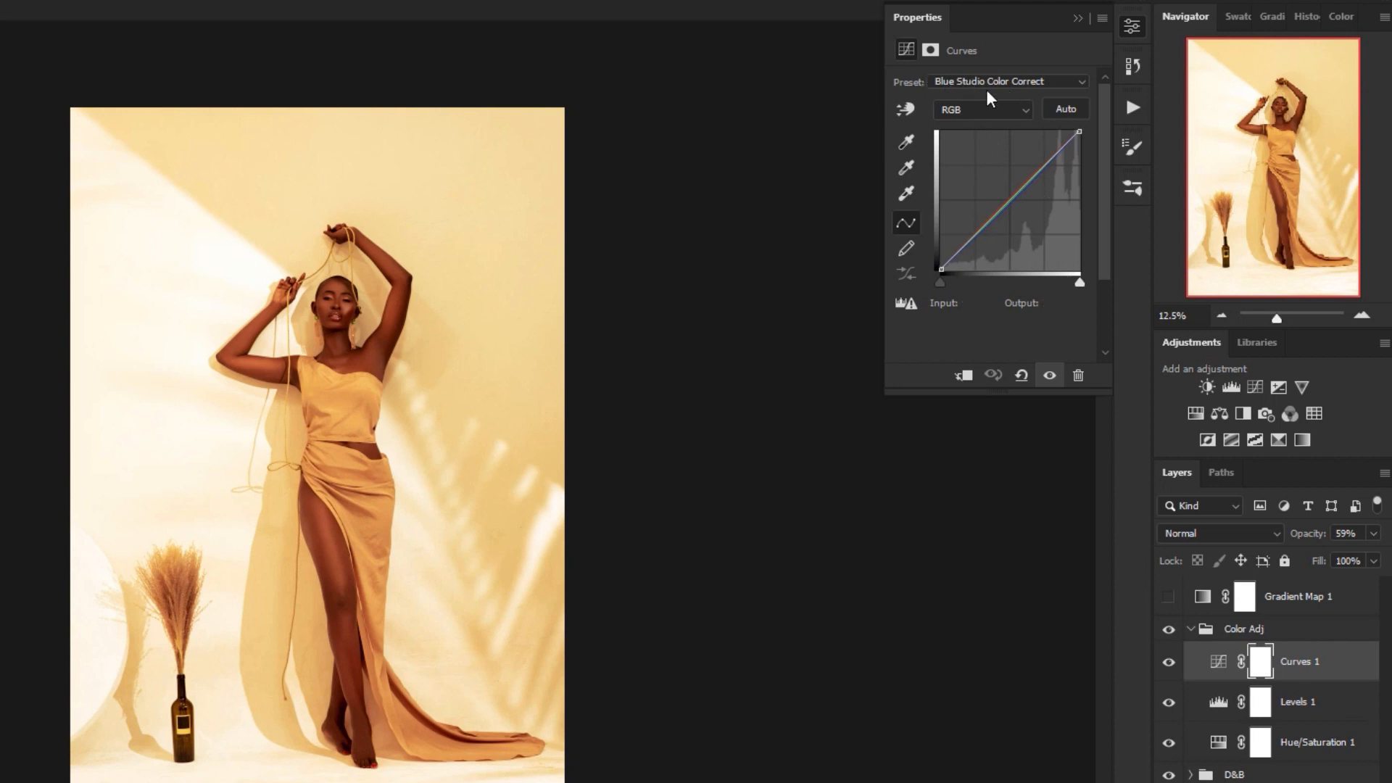
mouse_move(1052, 108)
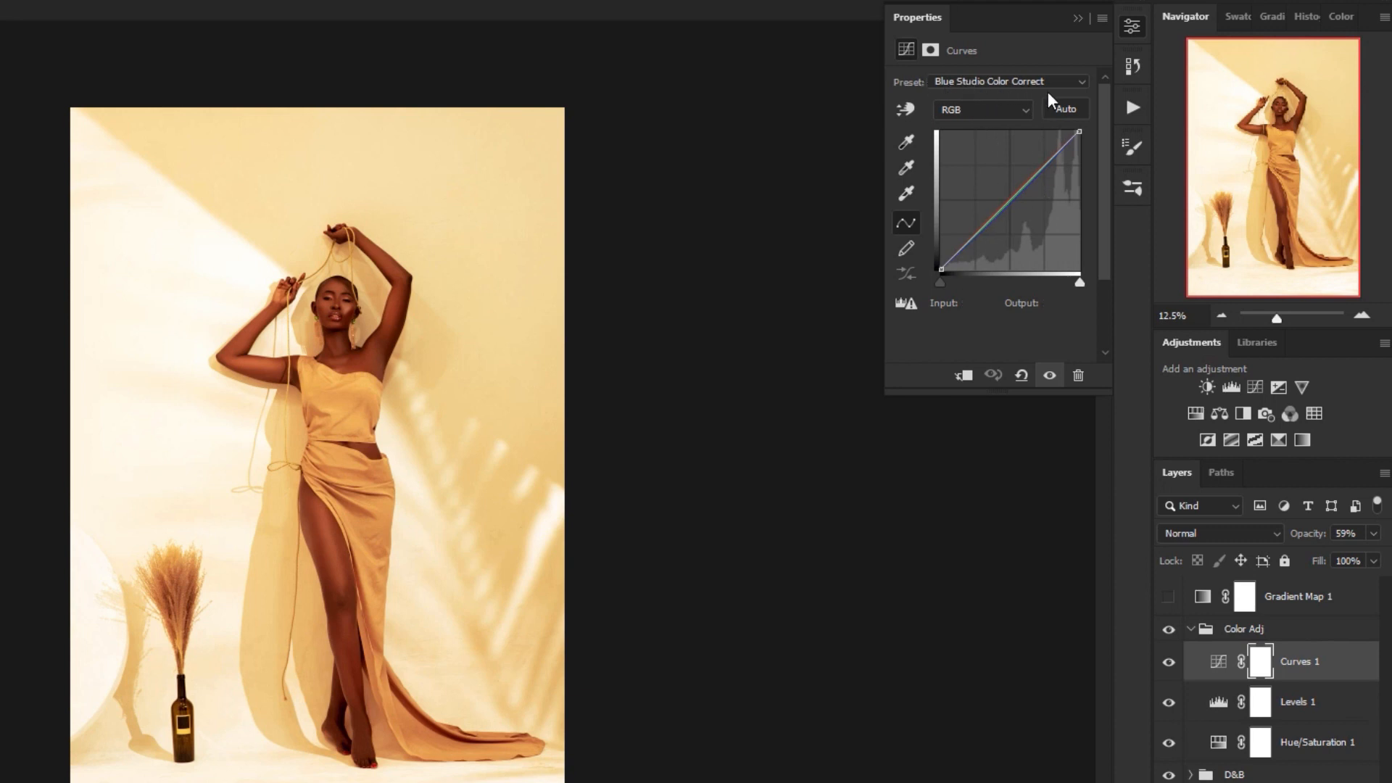
click(1191, 629)
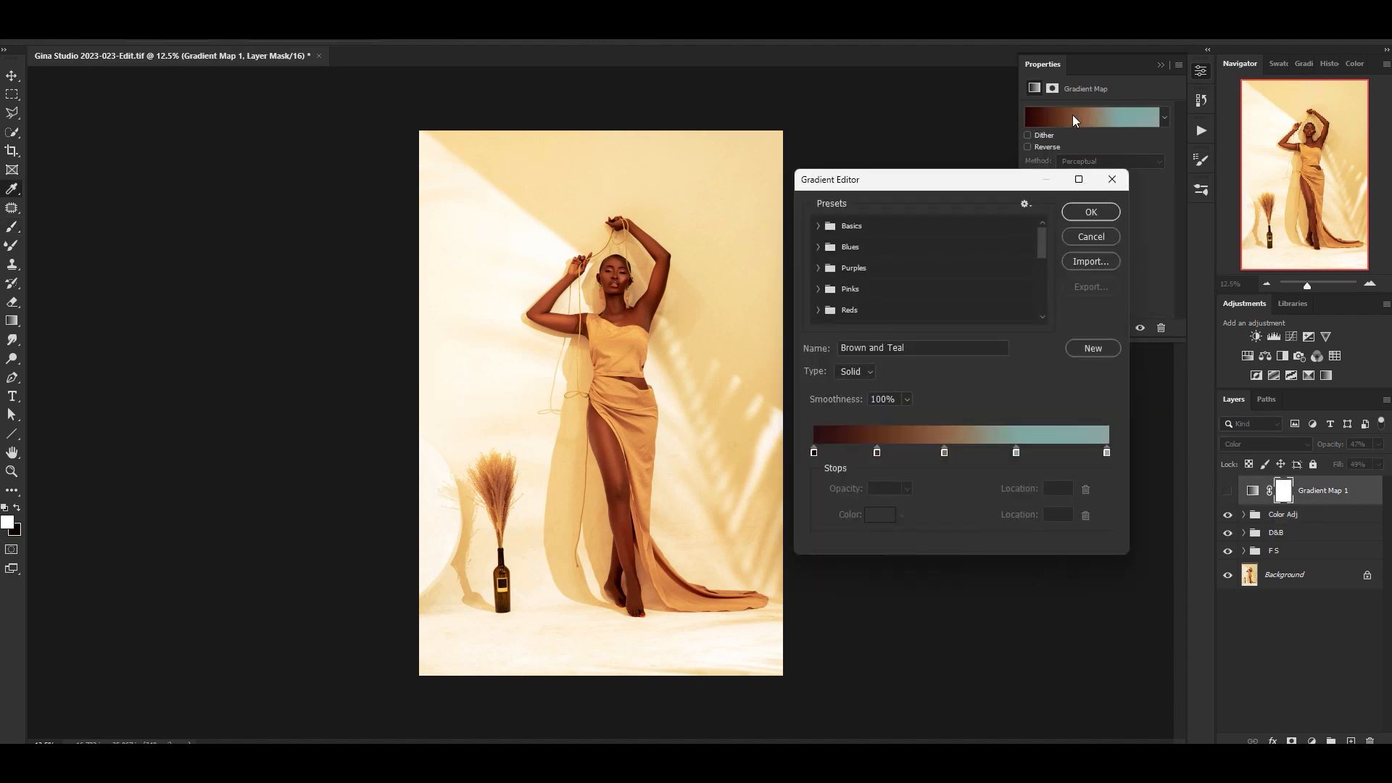
mouse_move(1081, 426)
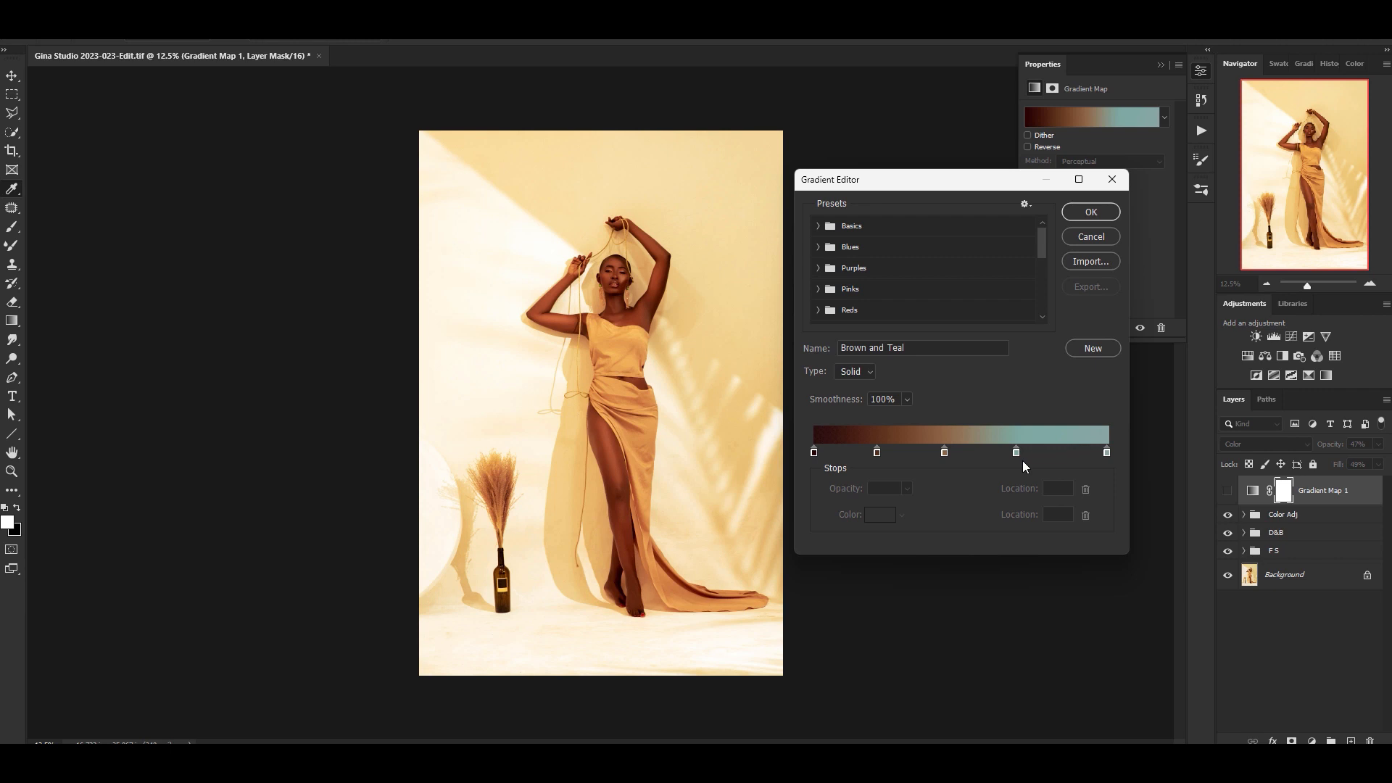
mouse_move(1112, 179)
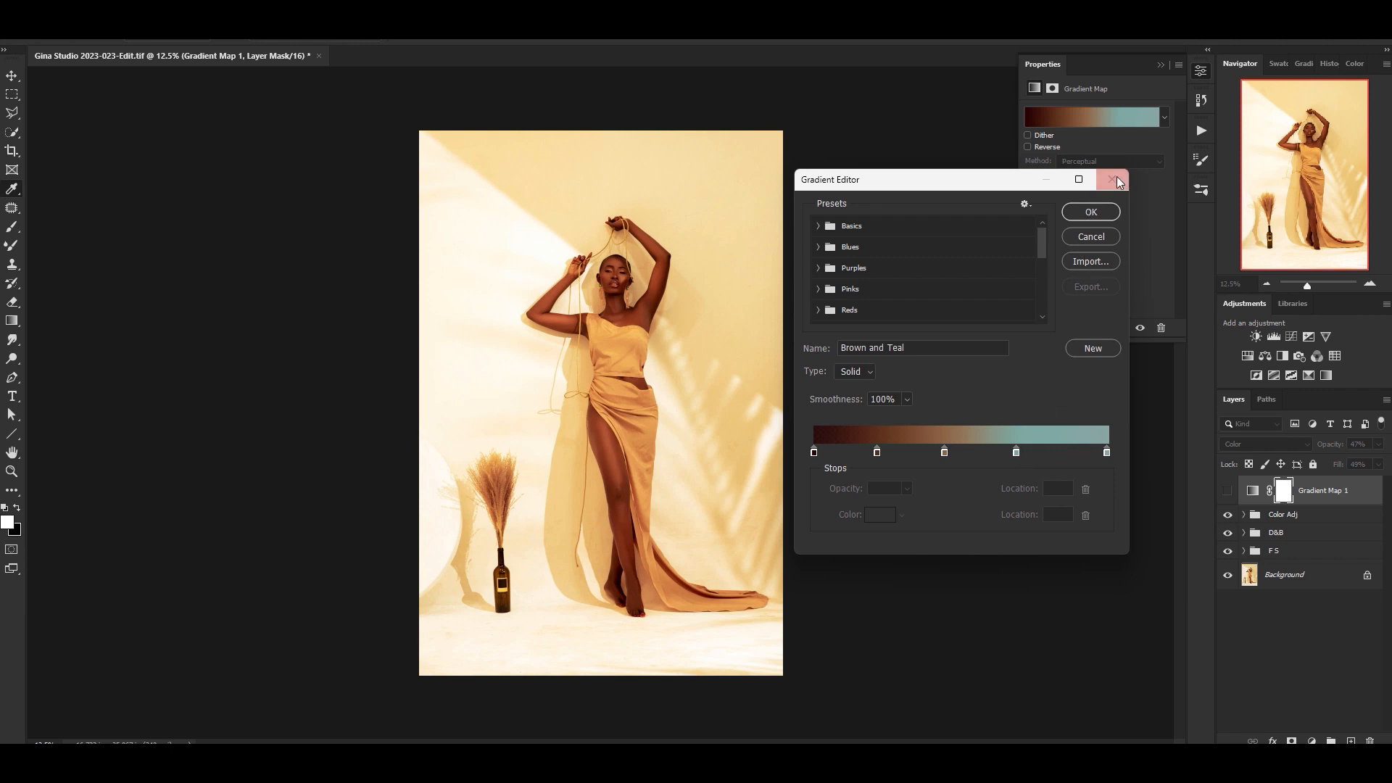
- Close the Gradient Editor, keeping the Brown and Teal gradient
click(1113, 180)
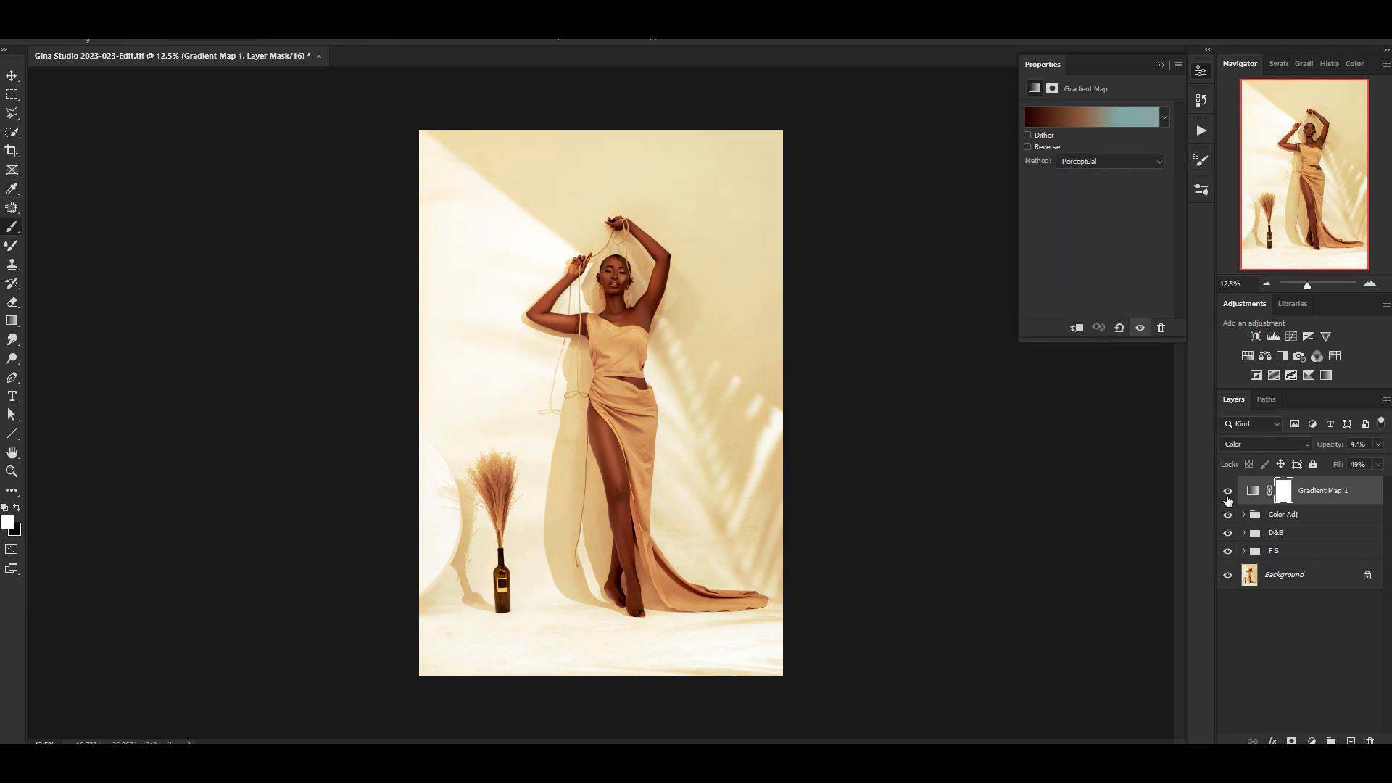